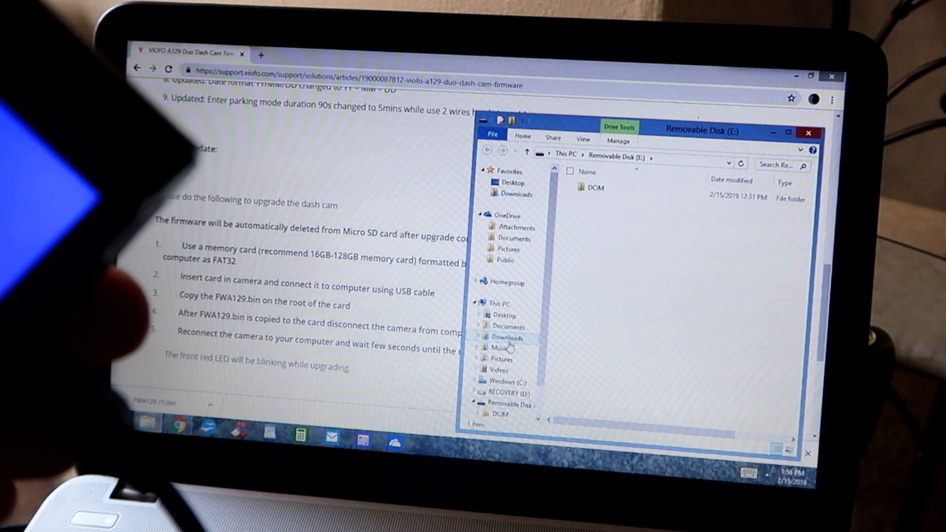
Copy FWA129.bin from Downloads and paste it into the root of Removable Disk (E:) beside DCIM.
click(506, 337)
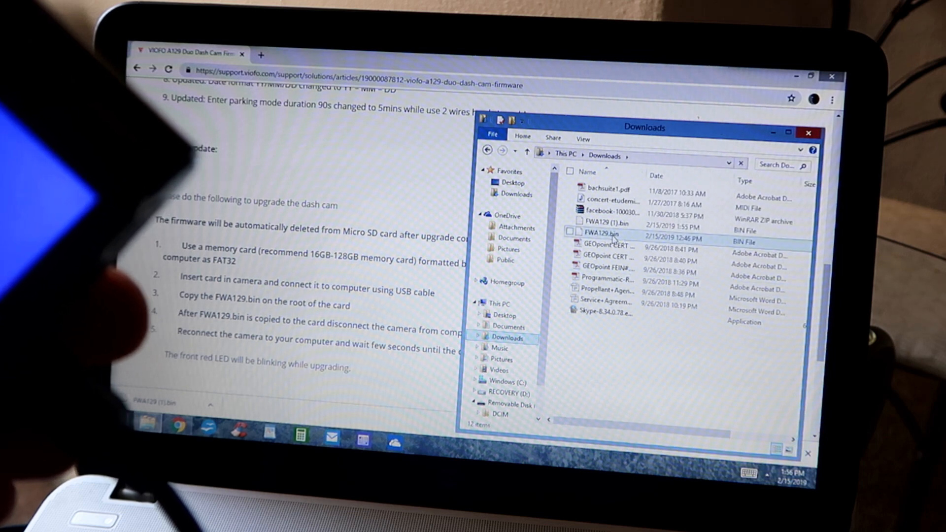
right_click(601, 234)
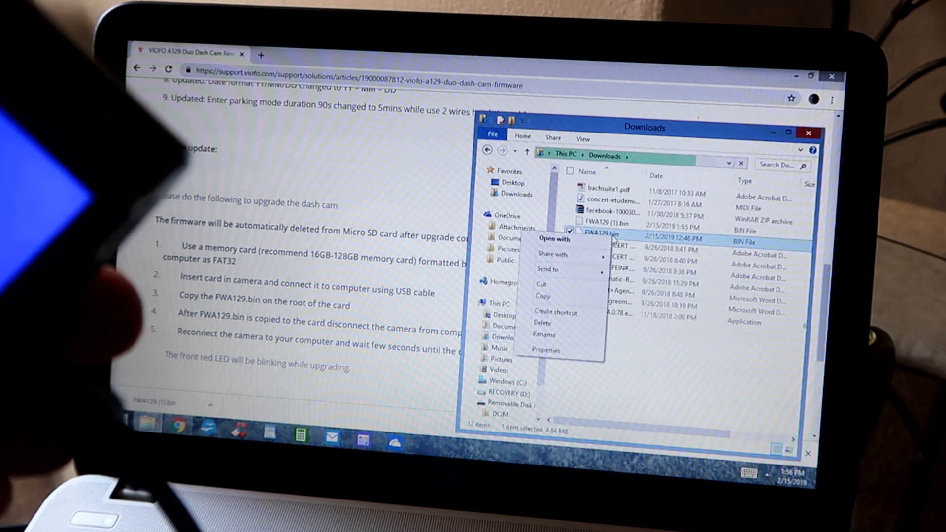
mouse_move(557, 297)
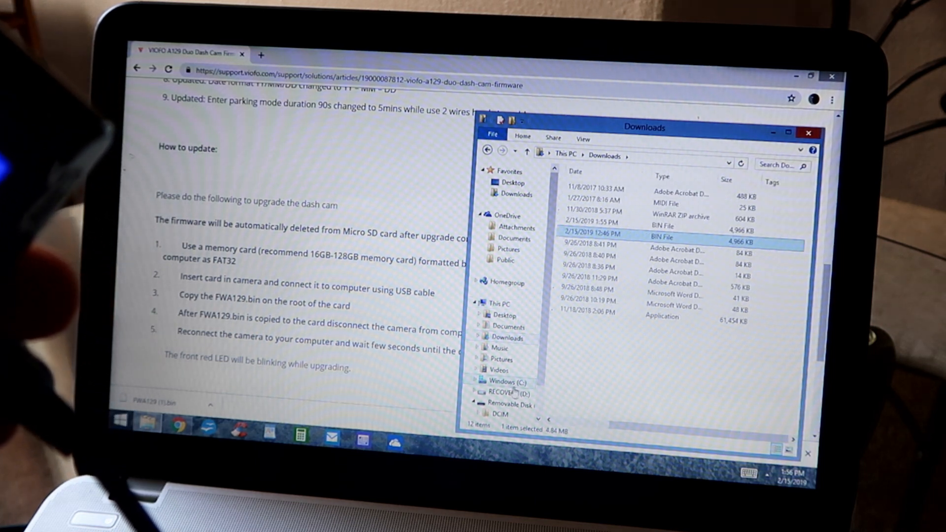
scroll(down, 3)
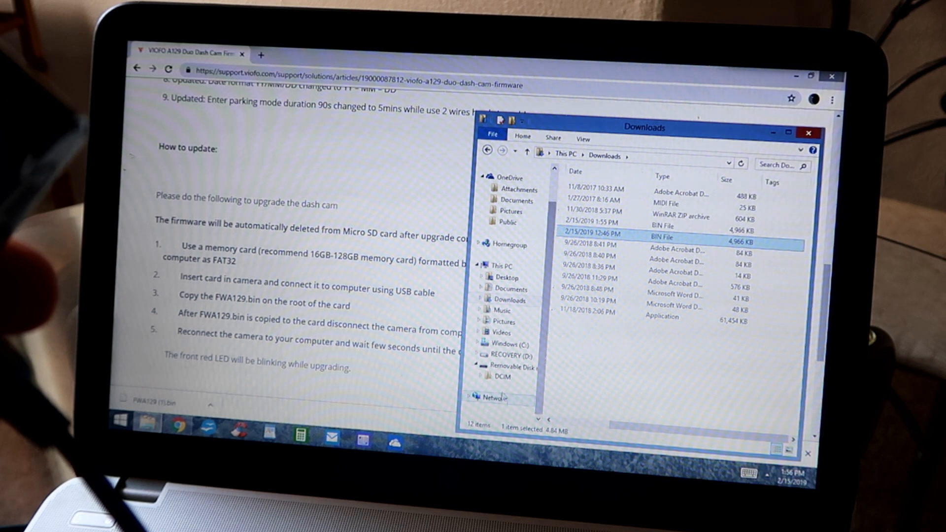
click(510, 365)
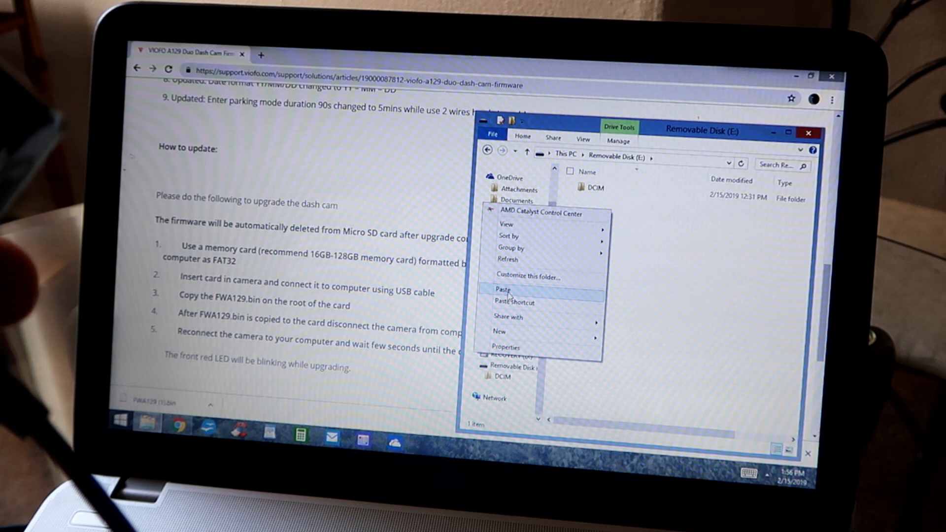
click(503, 289)
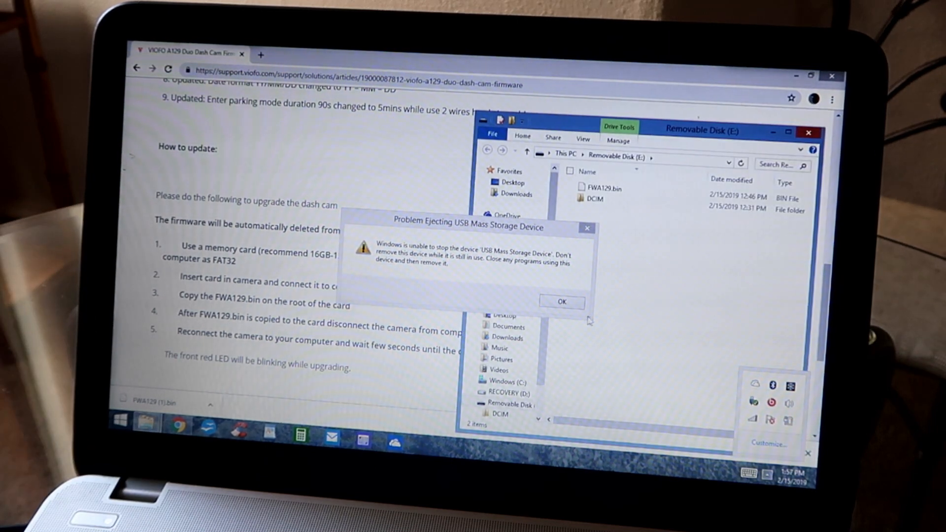
Dismiss the Problem Ejecting warning and safely eject the dash cam's removable disk from the tray.
click(562, 303)
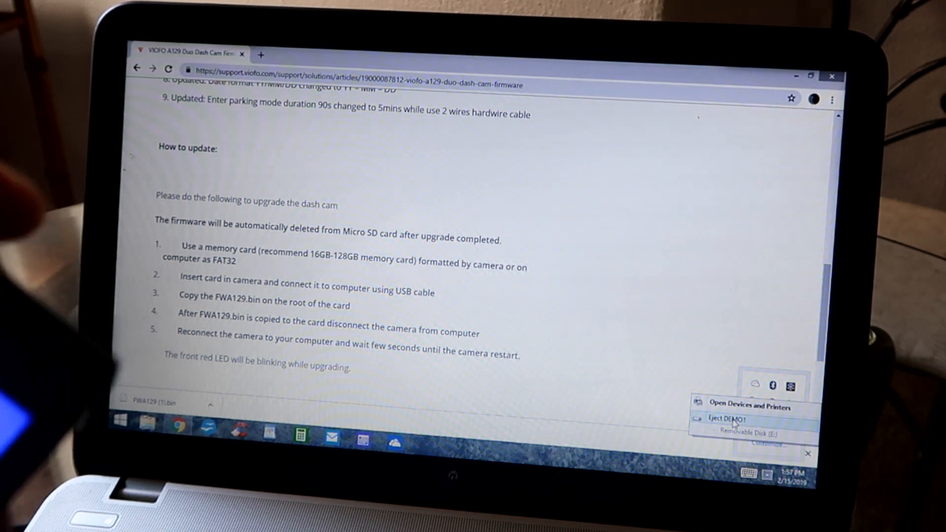
click(728, 418)
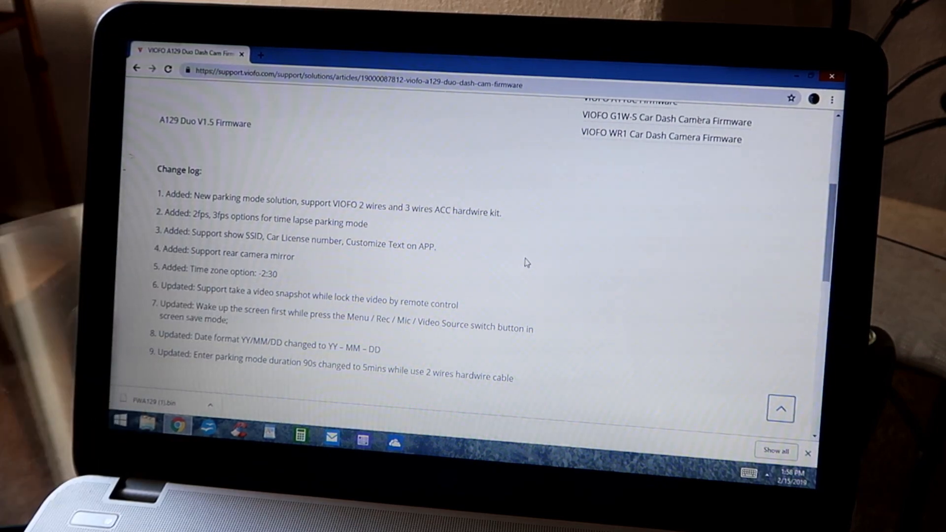
Scroll the A129 Duo Dash Cam Firmware article back to its title and V1.5 release note.
scroll(down, 3)
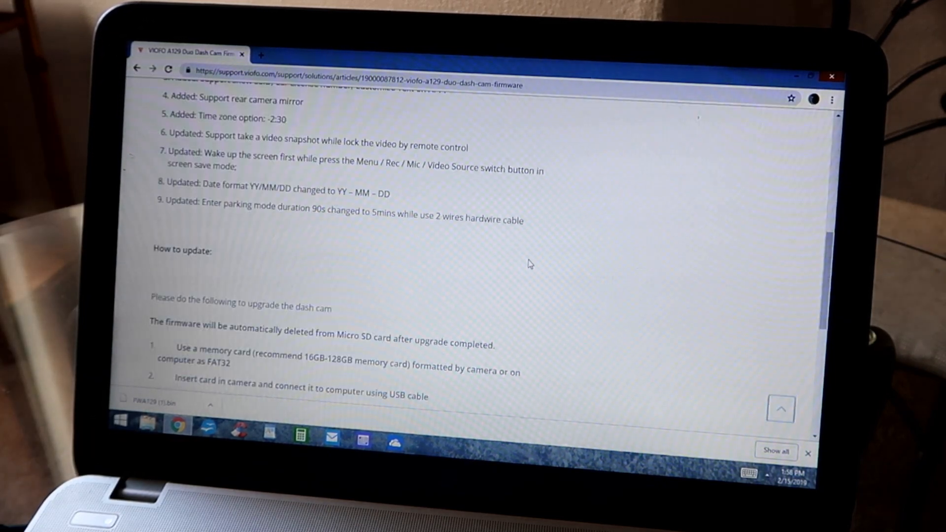
scroll(up, 3)
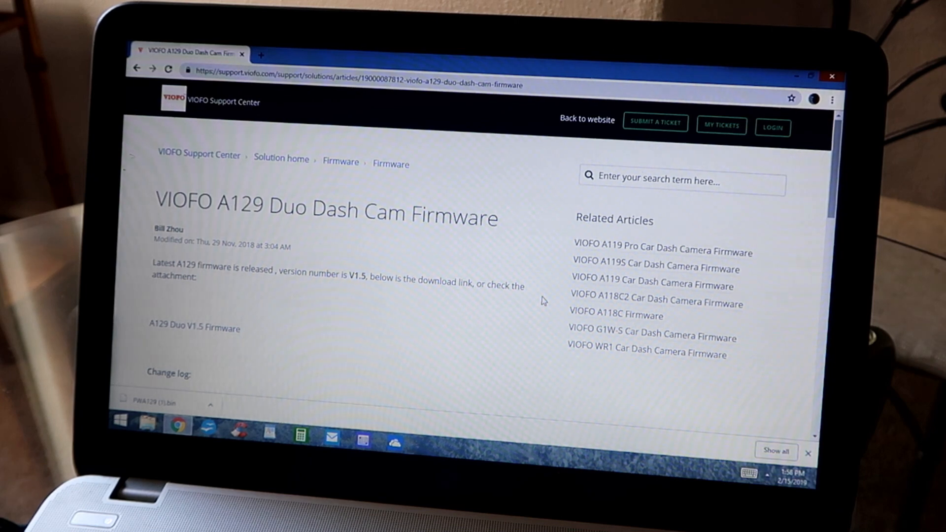